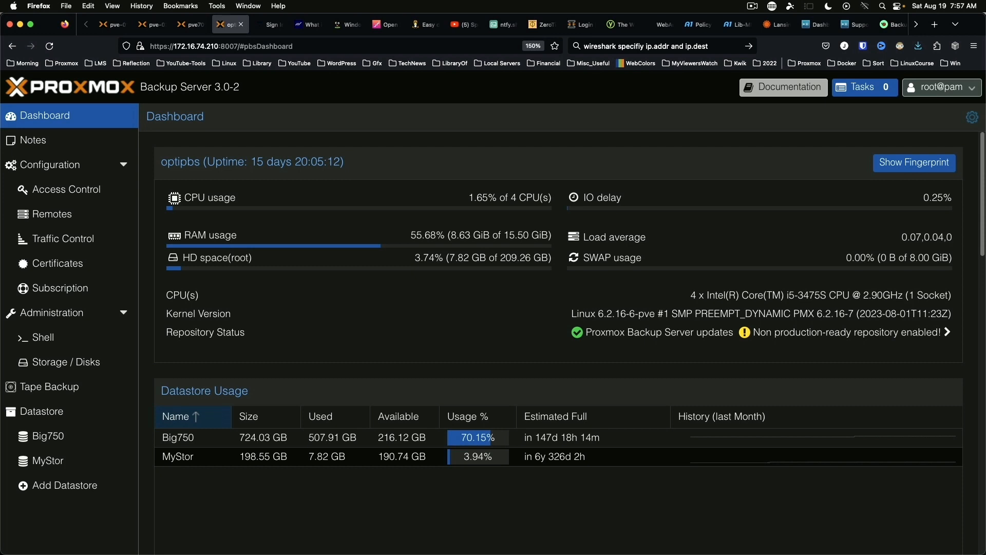
{"action": "mouse_move", "coordinate": [50, 164]}
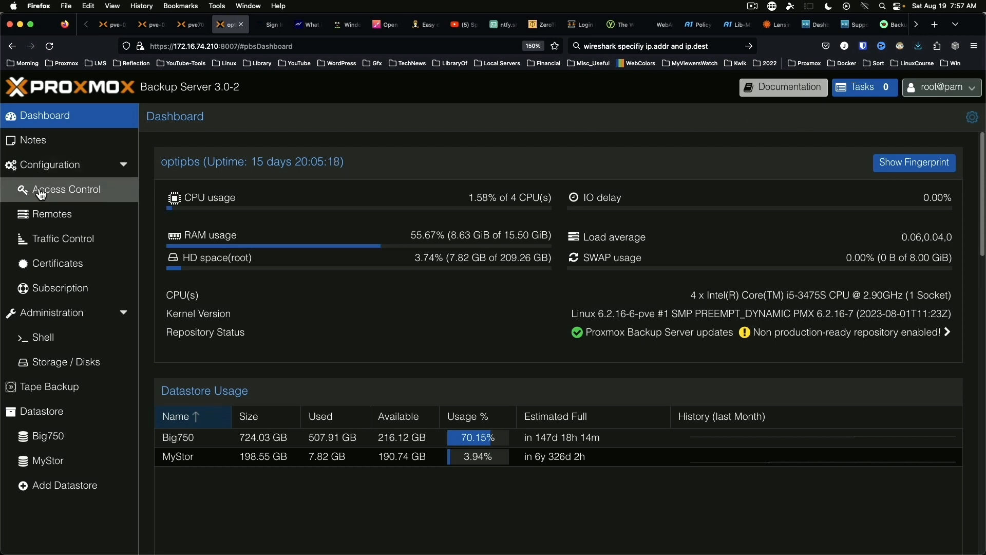
Show the Access Control user list with the backup and root users.
{"action": "left_click", "coordinate": [63, 190]}
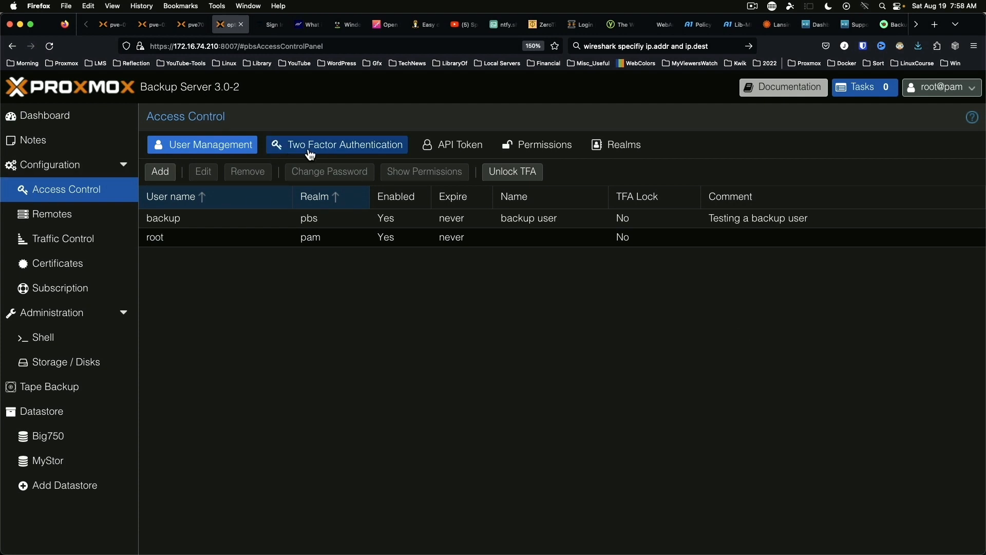
Start adding a TOTP factor for root@pam, showing its generated secret and QR code.
{"action": "left_click", "coordinate": [337, 144]}
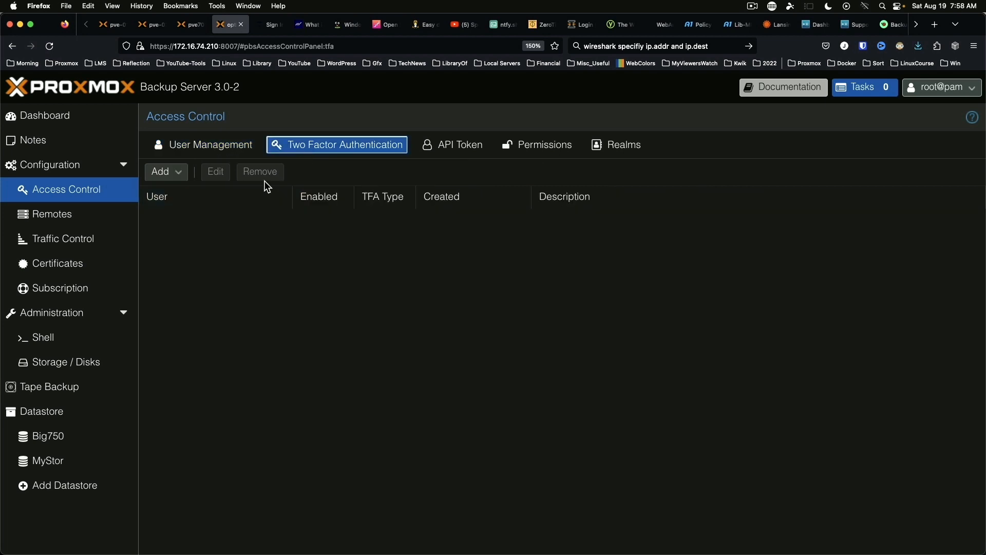
{"action": "left_click", "coordinate": [161, 172]}
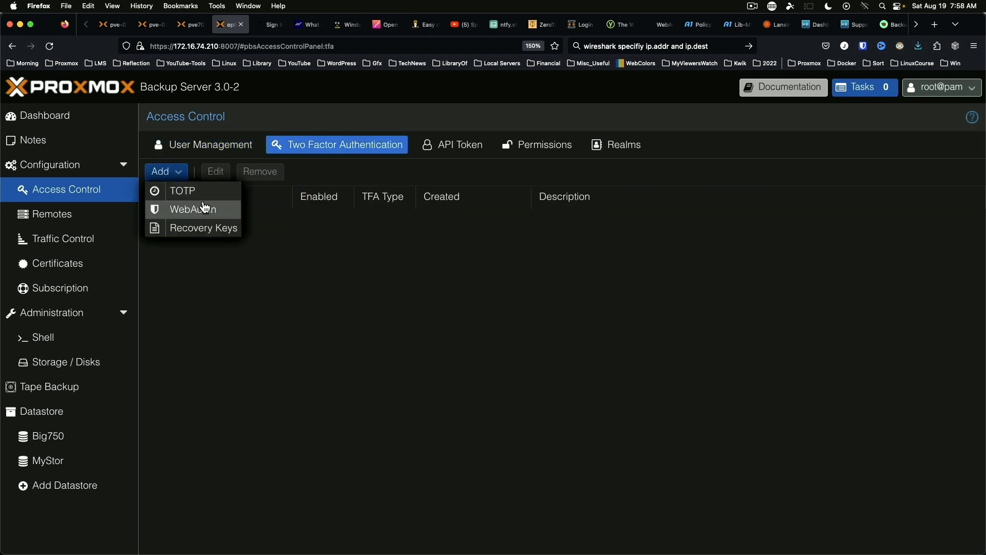
{"action": "left_click", "coordinate": [183, 191]}
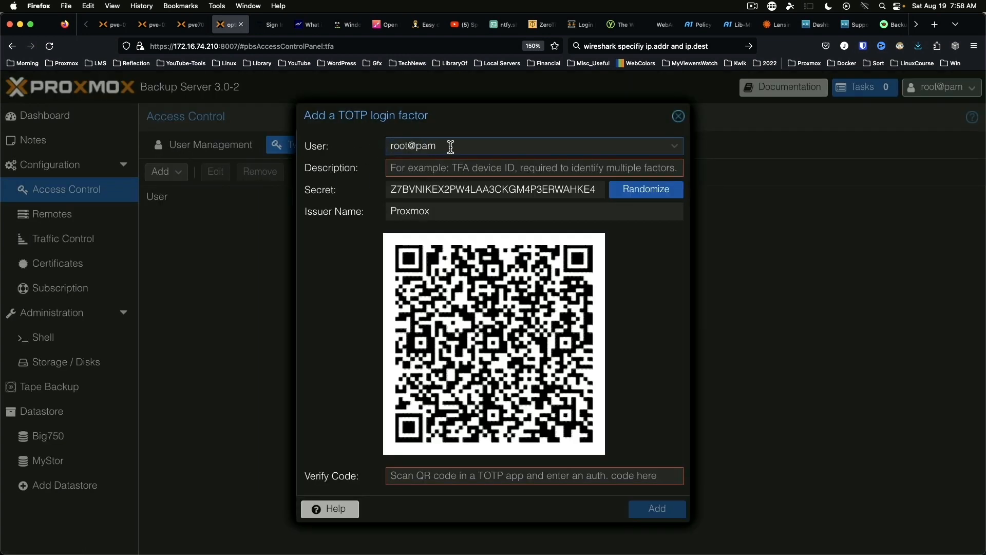
Add the TOTP factor with description 'TOTP for root user'.
{"action": "left_click", "coordinate": [533, 168]}
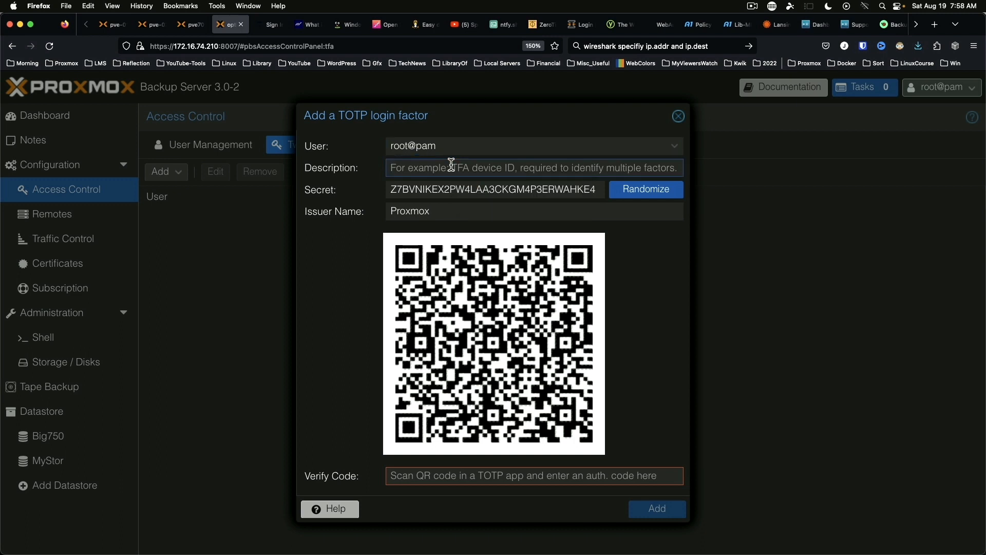
{"action": "type", "text": "TOTP for root user"}
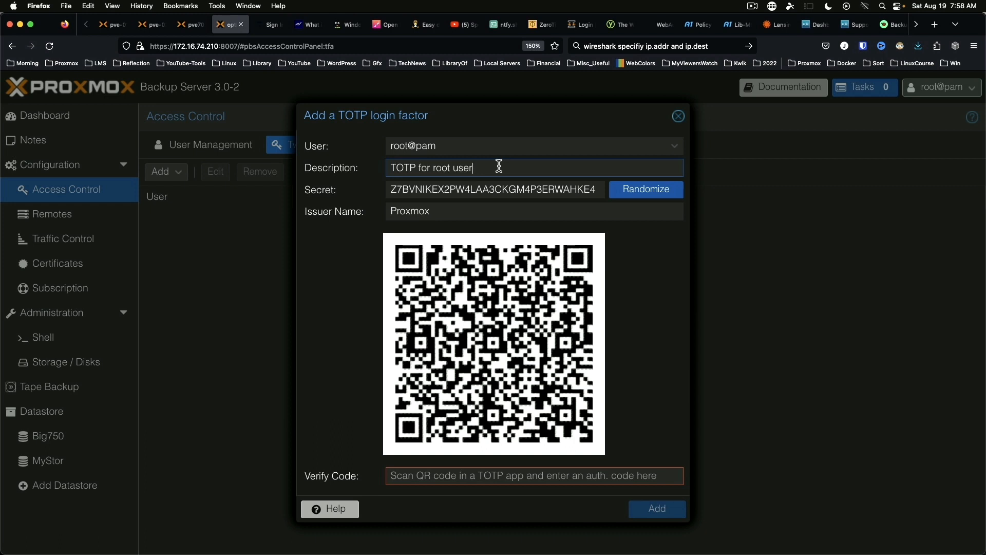
{"action": "left_click", "coordinate": [533, 476]}
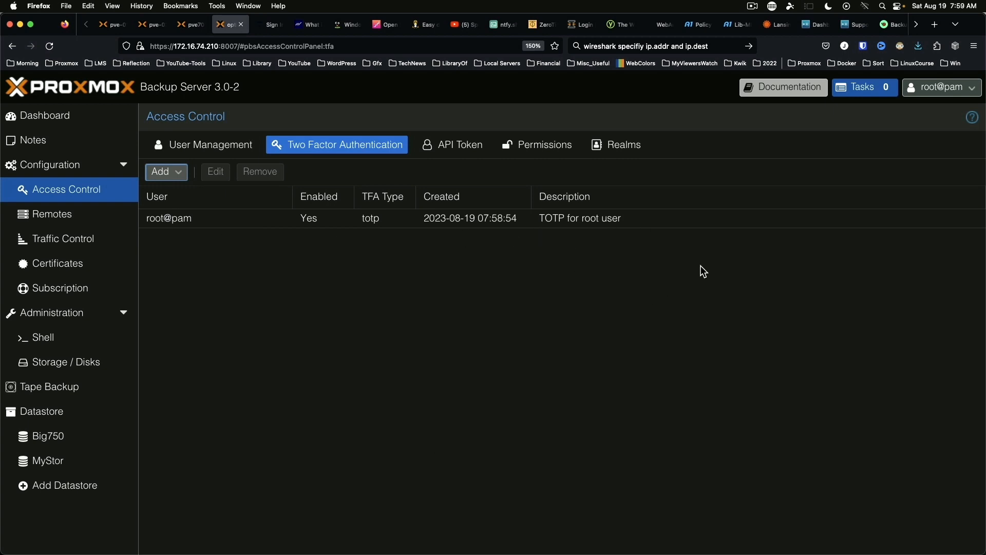
Log out of the root@pam session to the login screen.
{"action": "left_click", "coordinate": [942, 86]}
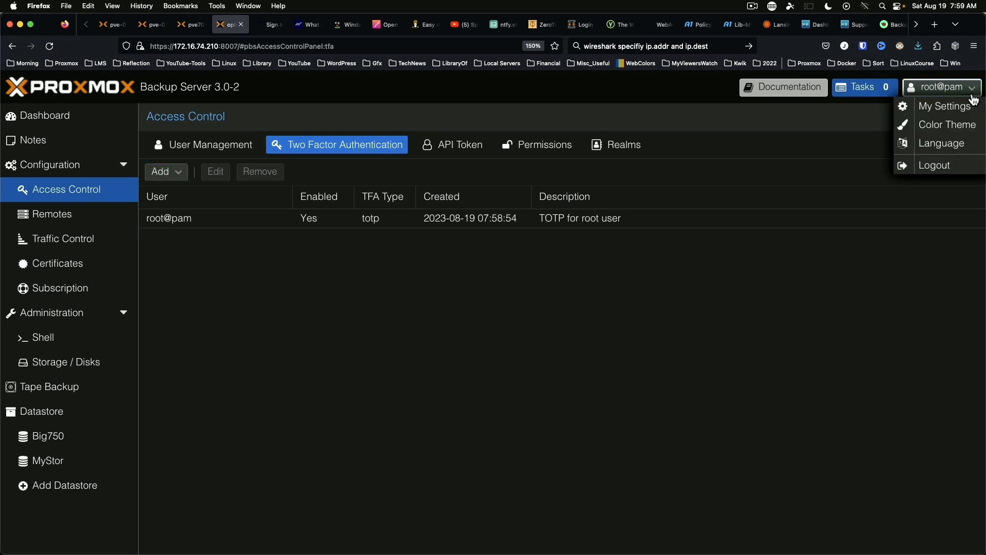
{"action": "left_click", "coordinate": [934, 165]}
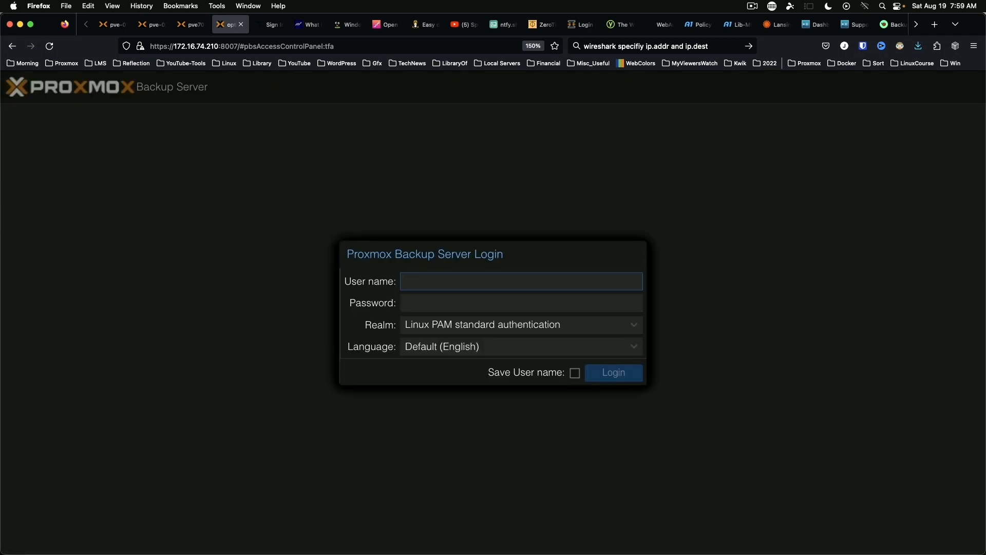
{"action": "left_click", "coordinate": [612, 372]}
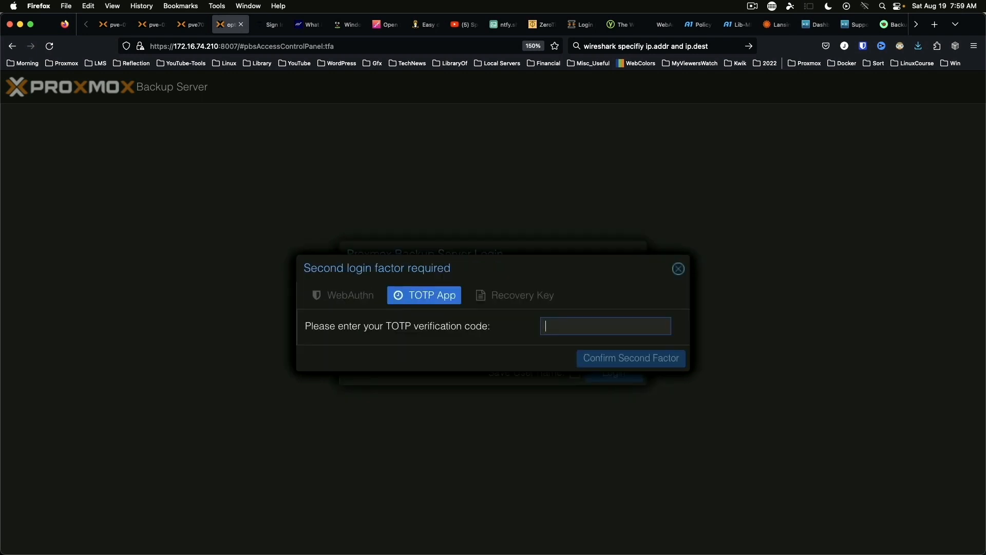
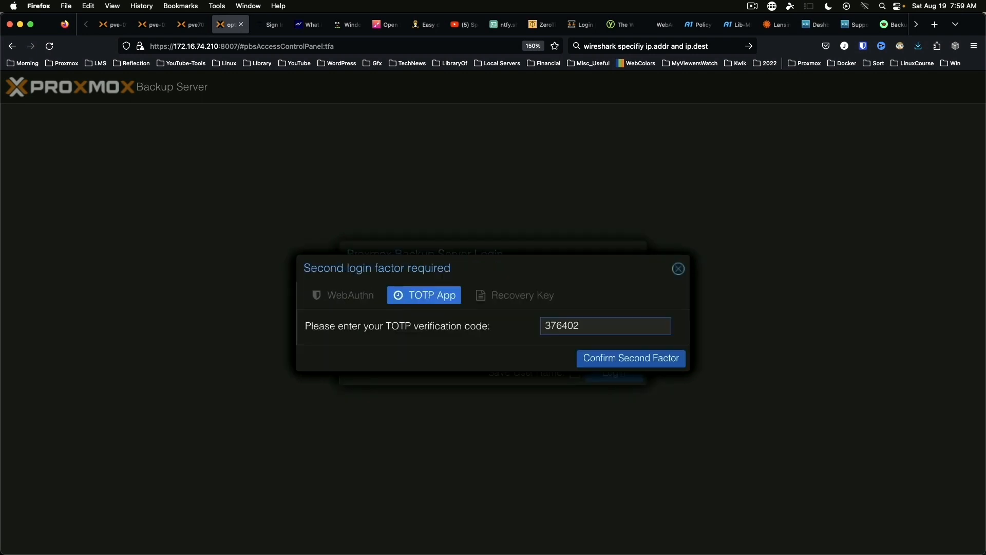
{"action": "left_click", "coordinate": [630, 357]}
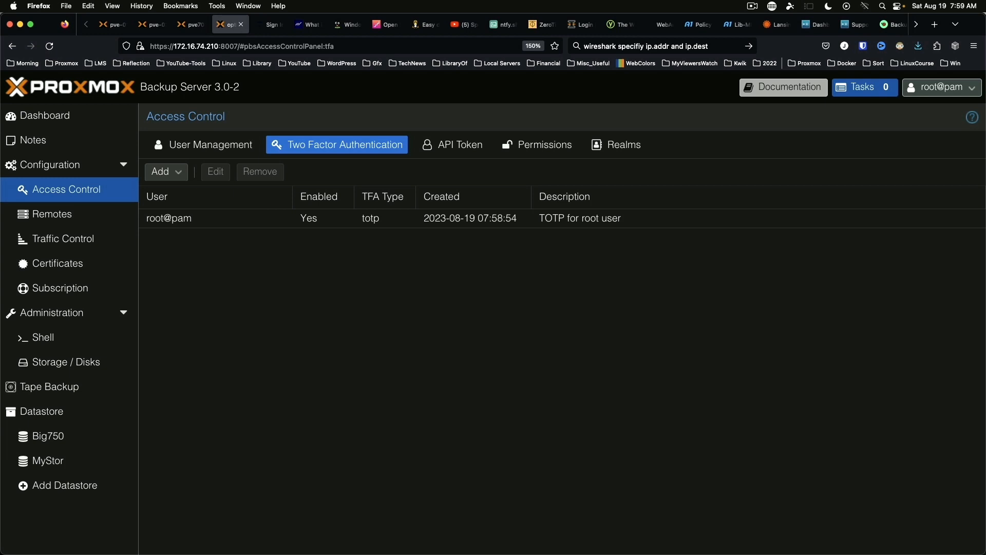